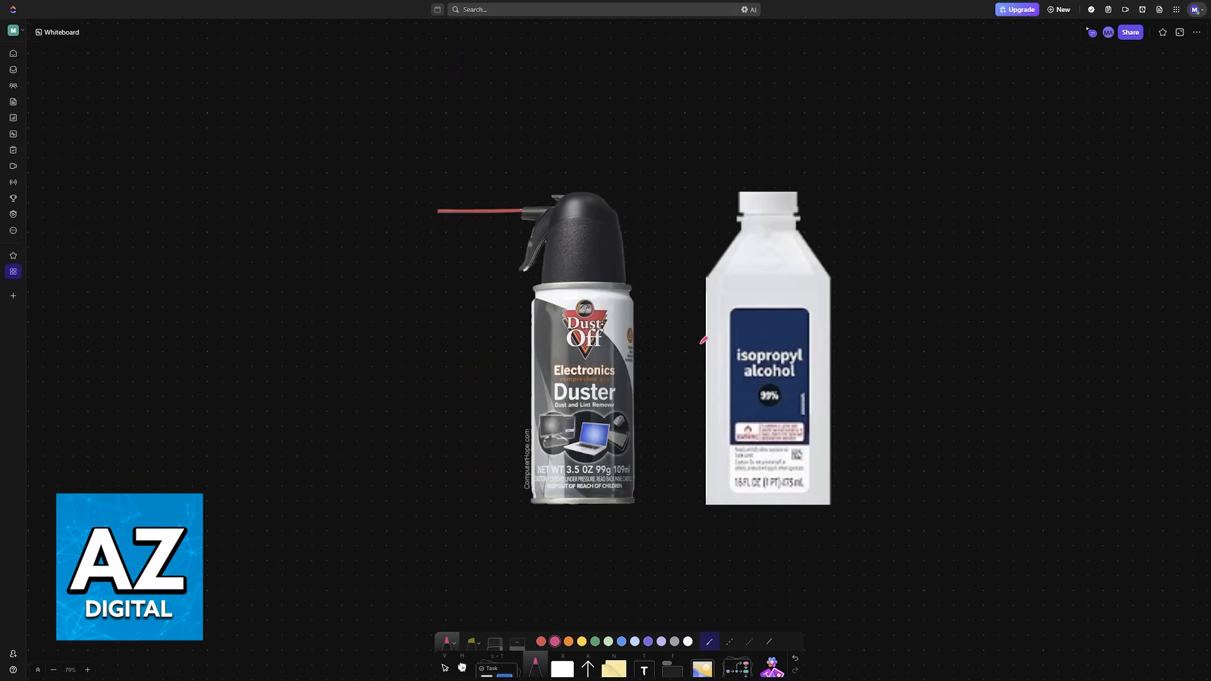
mouse_move(859, 364)
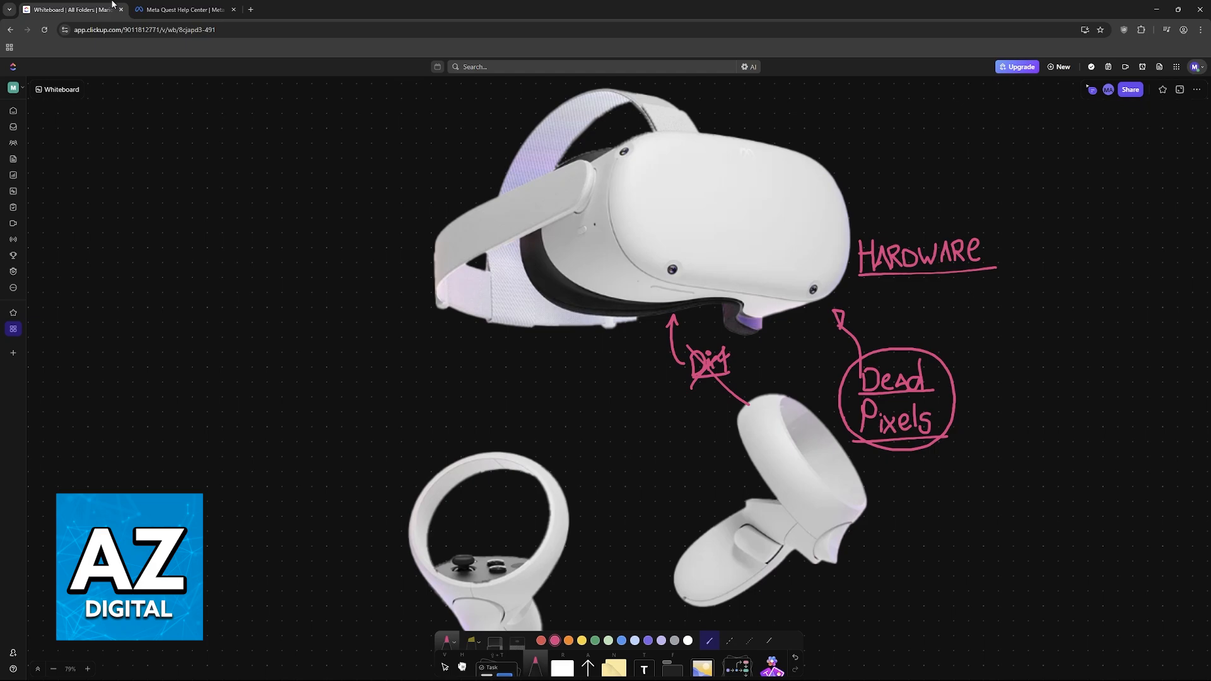
Return to the Meta Quest Help Center and start the Get support flow
left_click(183, 9)
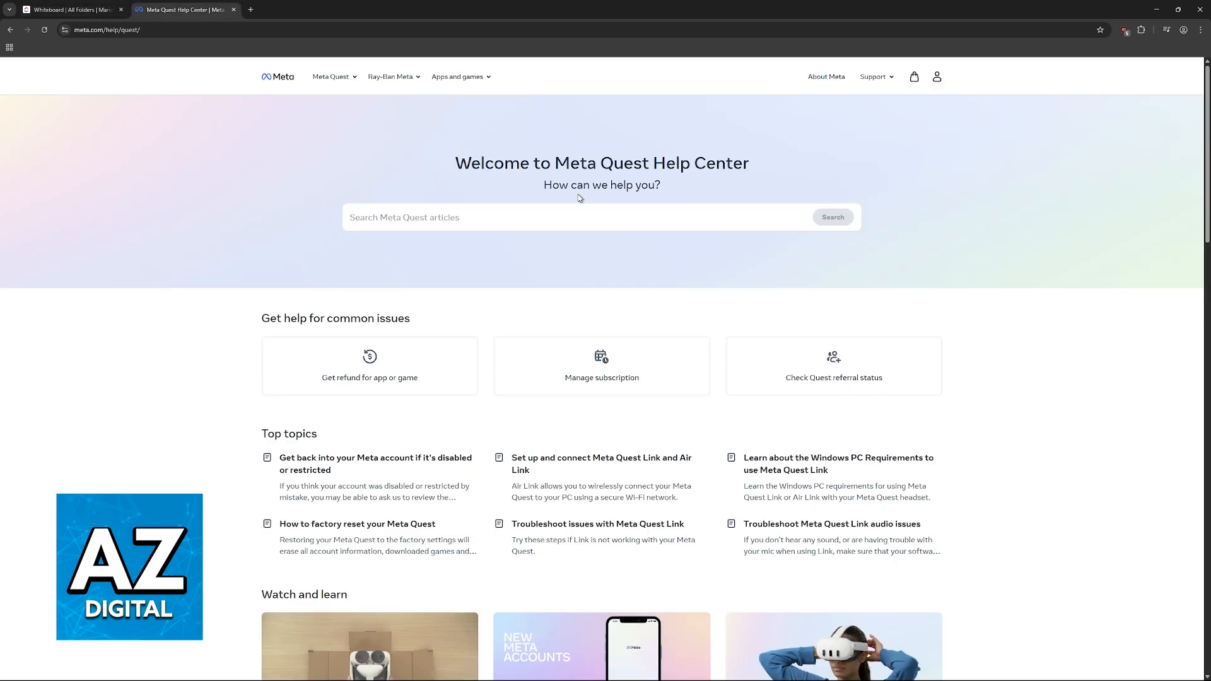
mouse_move(880, 157)
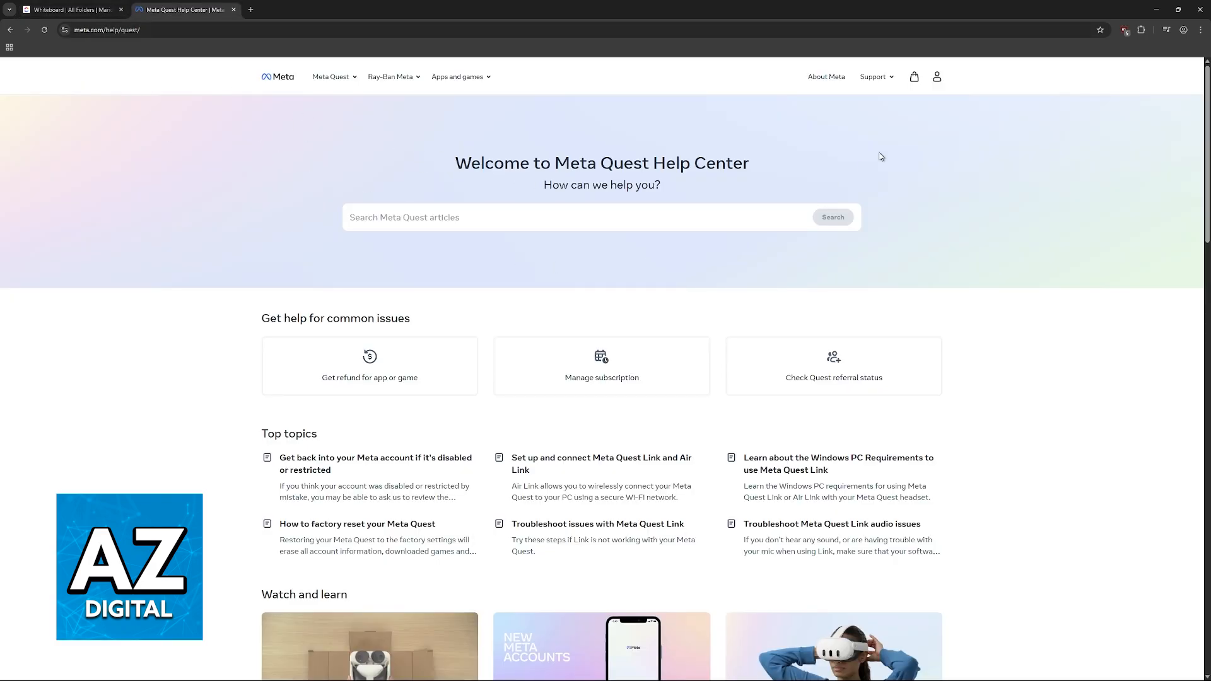
mouse_move(662, 303)
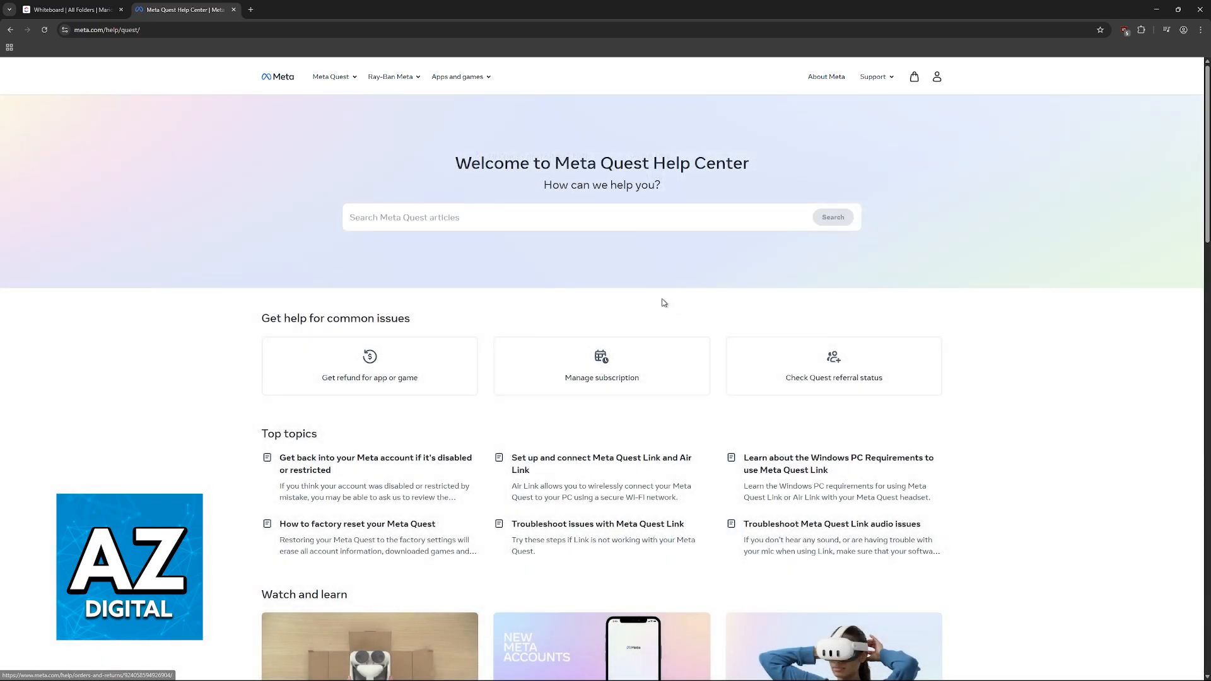
scroll("down", 3)
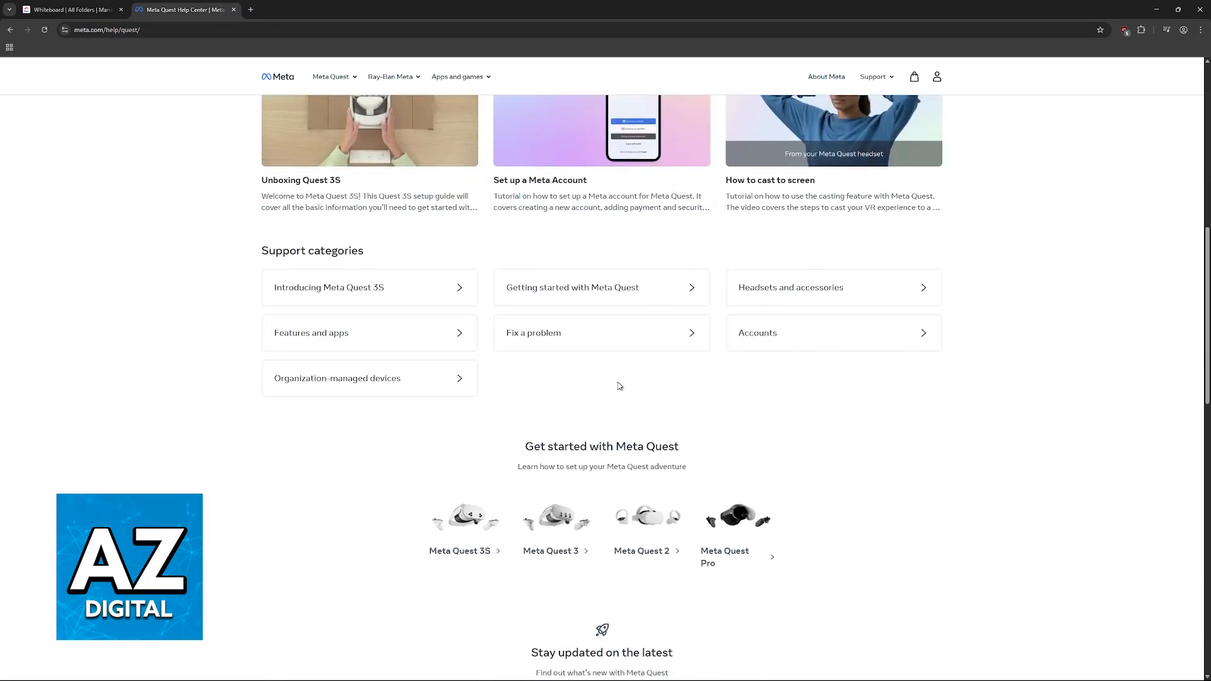
scroll("down", 3)
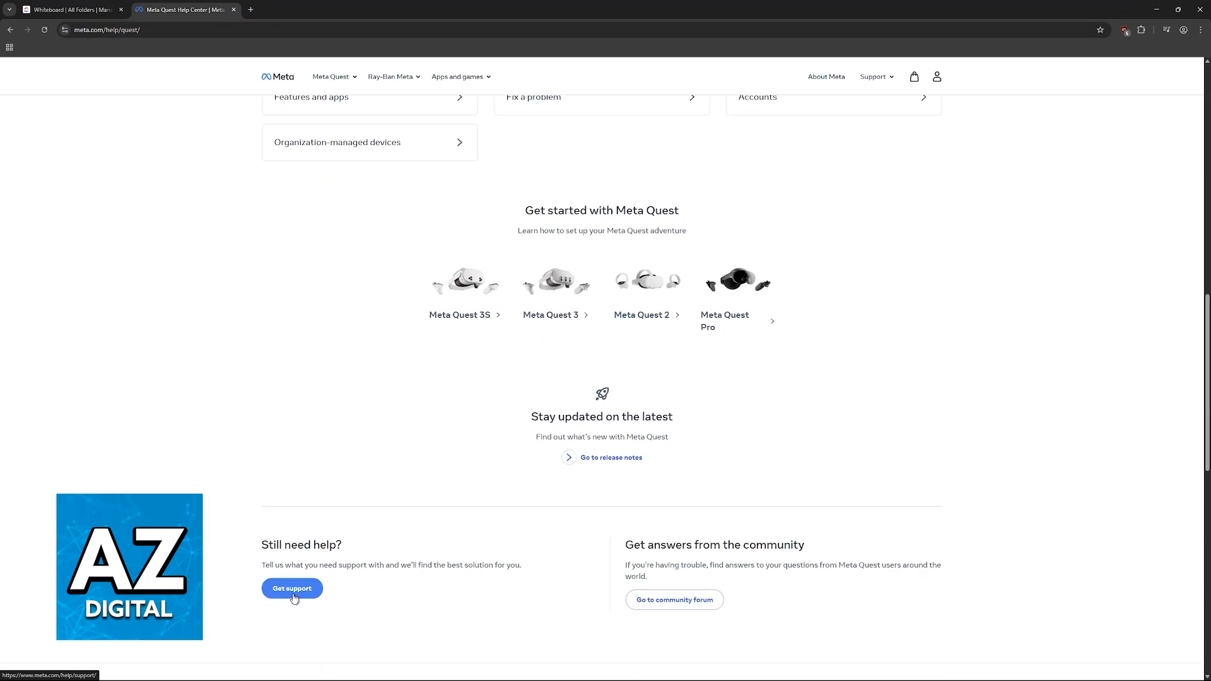
left_click(292, 589)
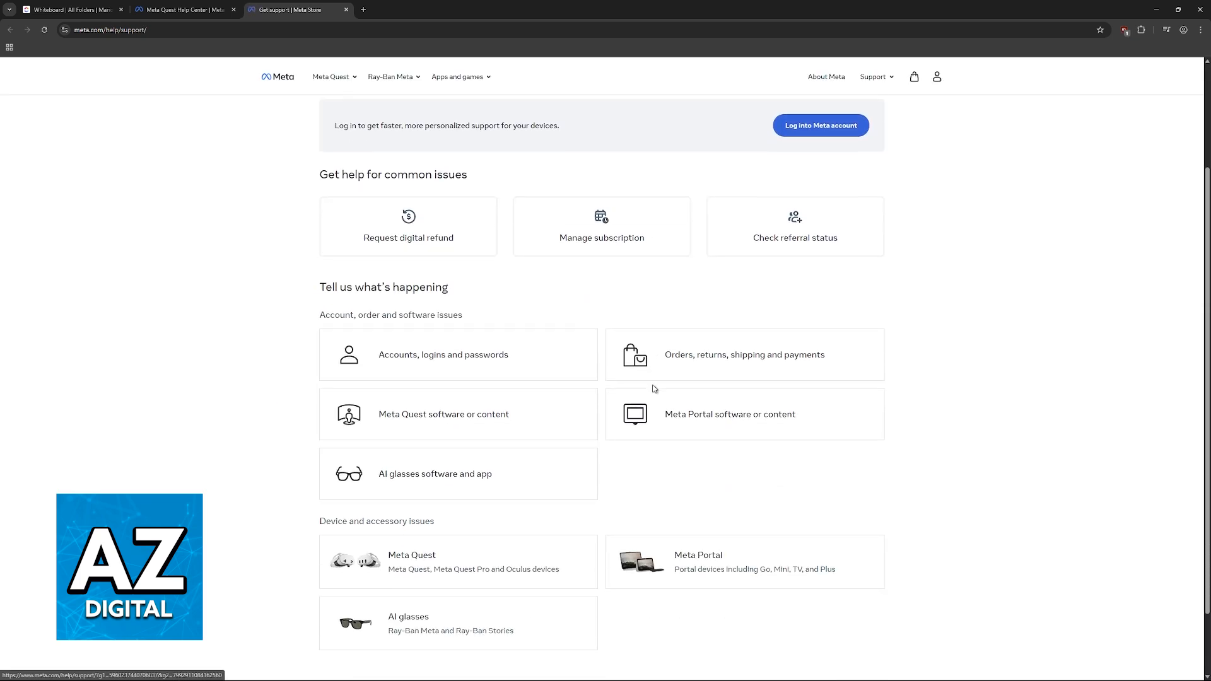
mouse_move(720, 366)
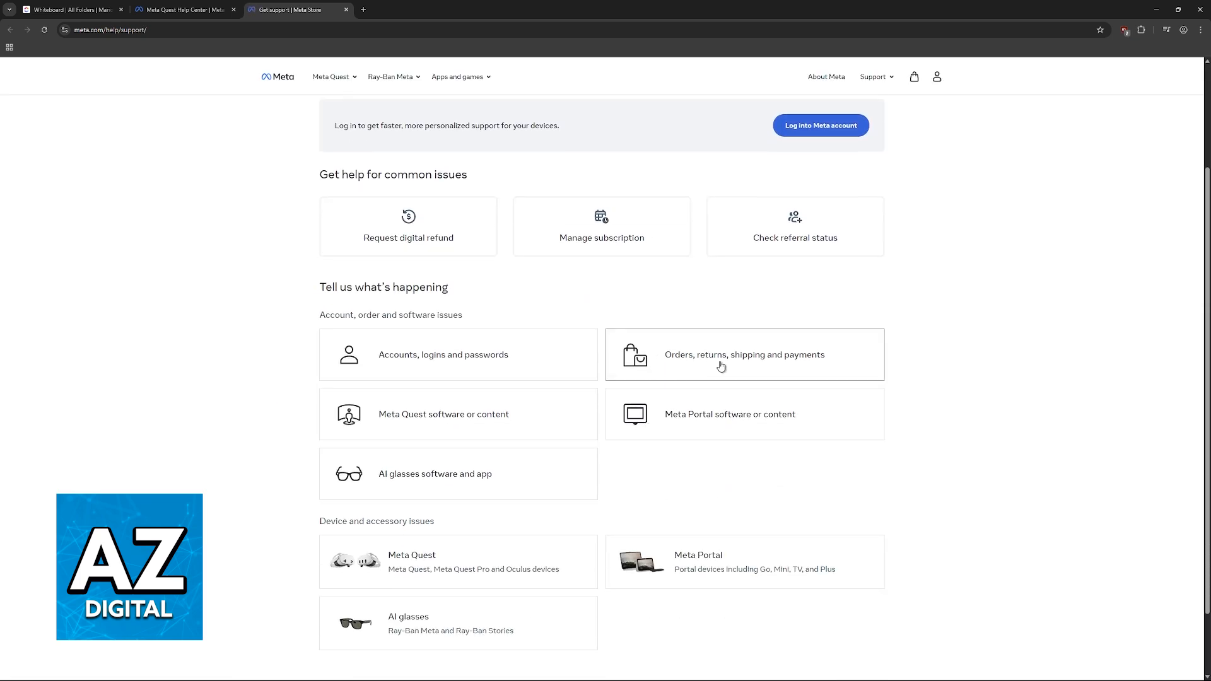
Choose Orders, returns, shipping and payments, then Product information as the issue
left_click(744, 355)
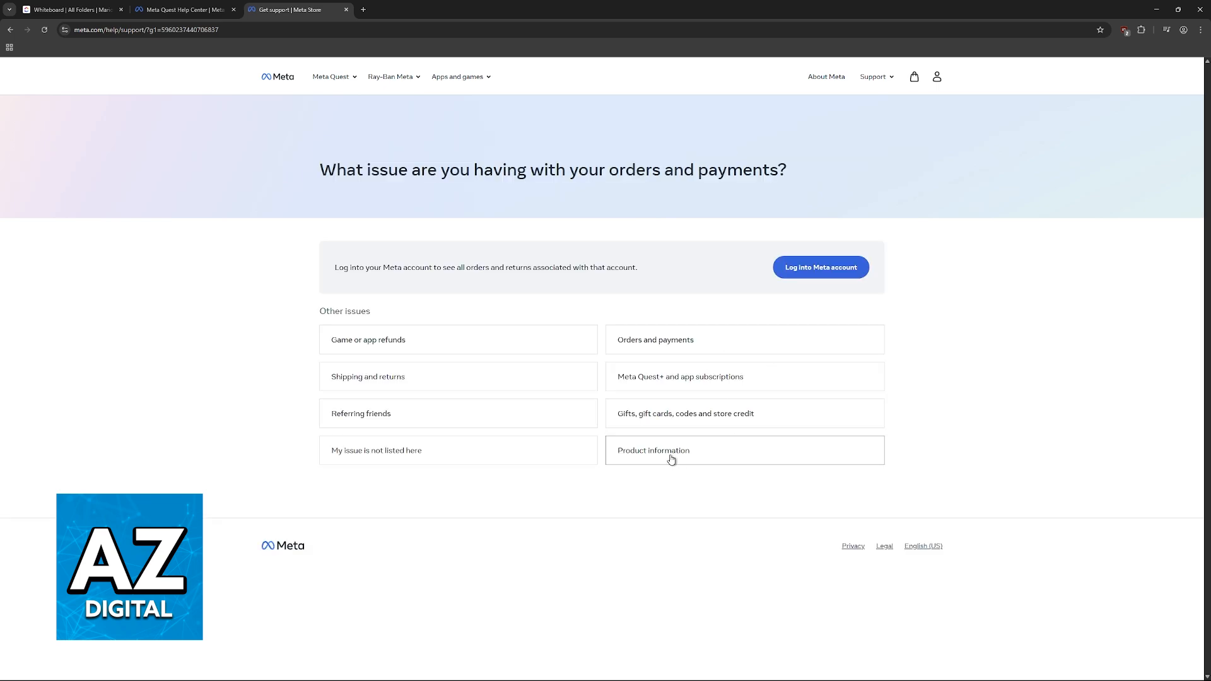
left_click(653, 451)
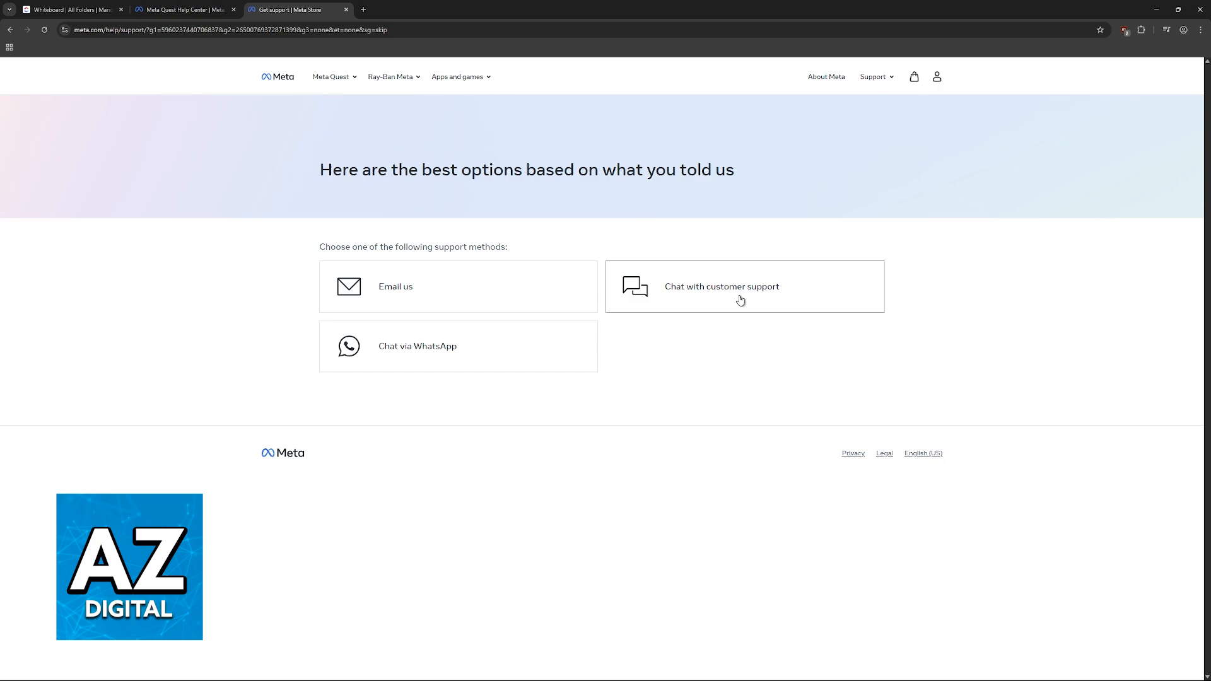
mouse_move(508, 217)
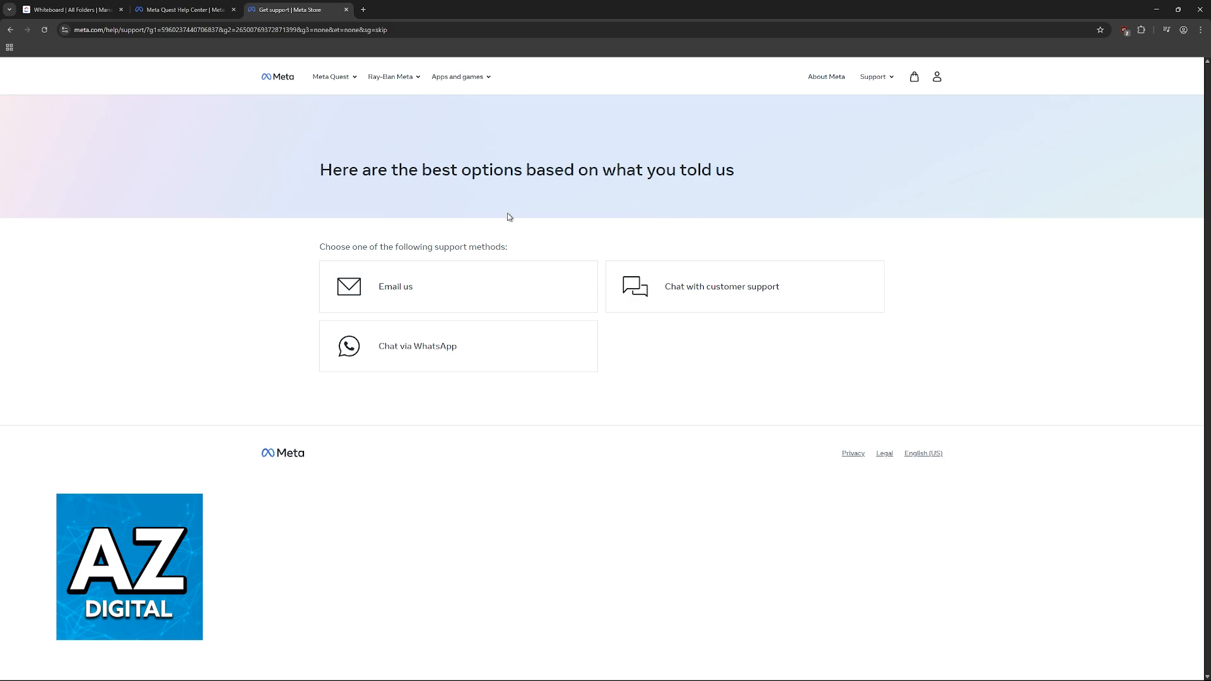
mouse_move(707, 384)
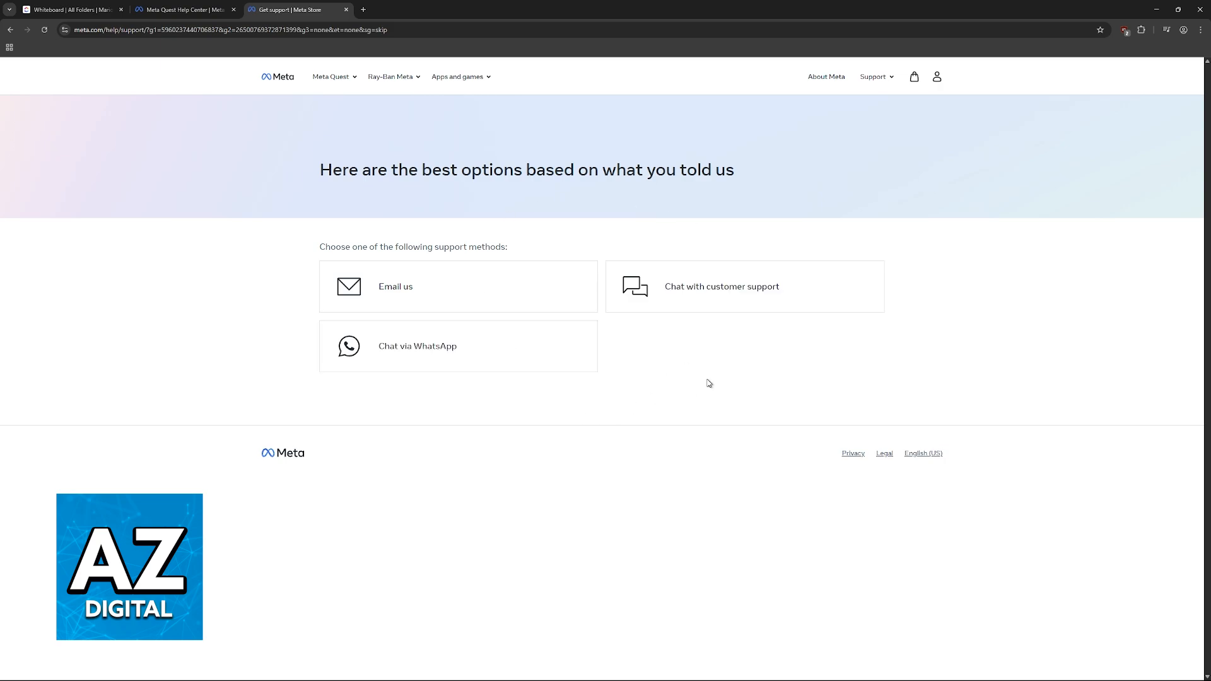